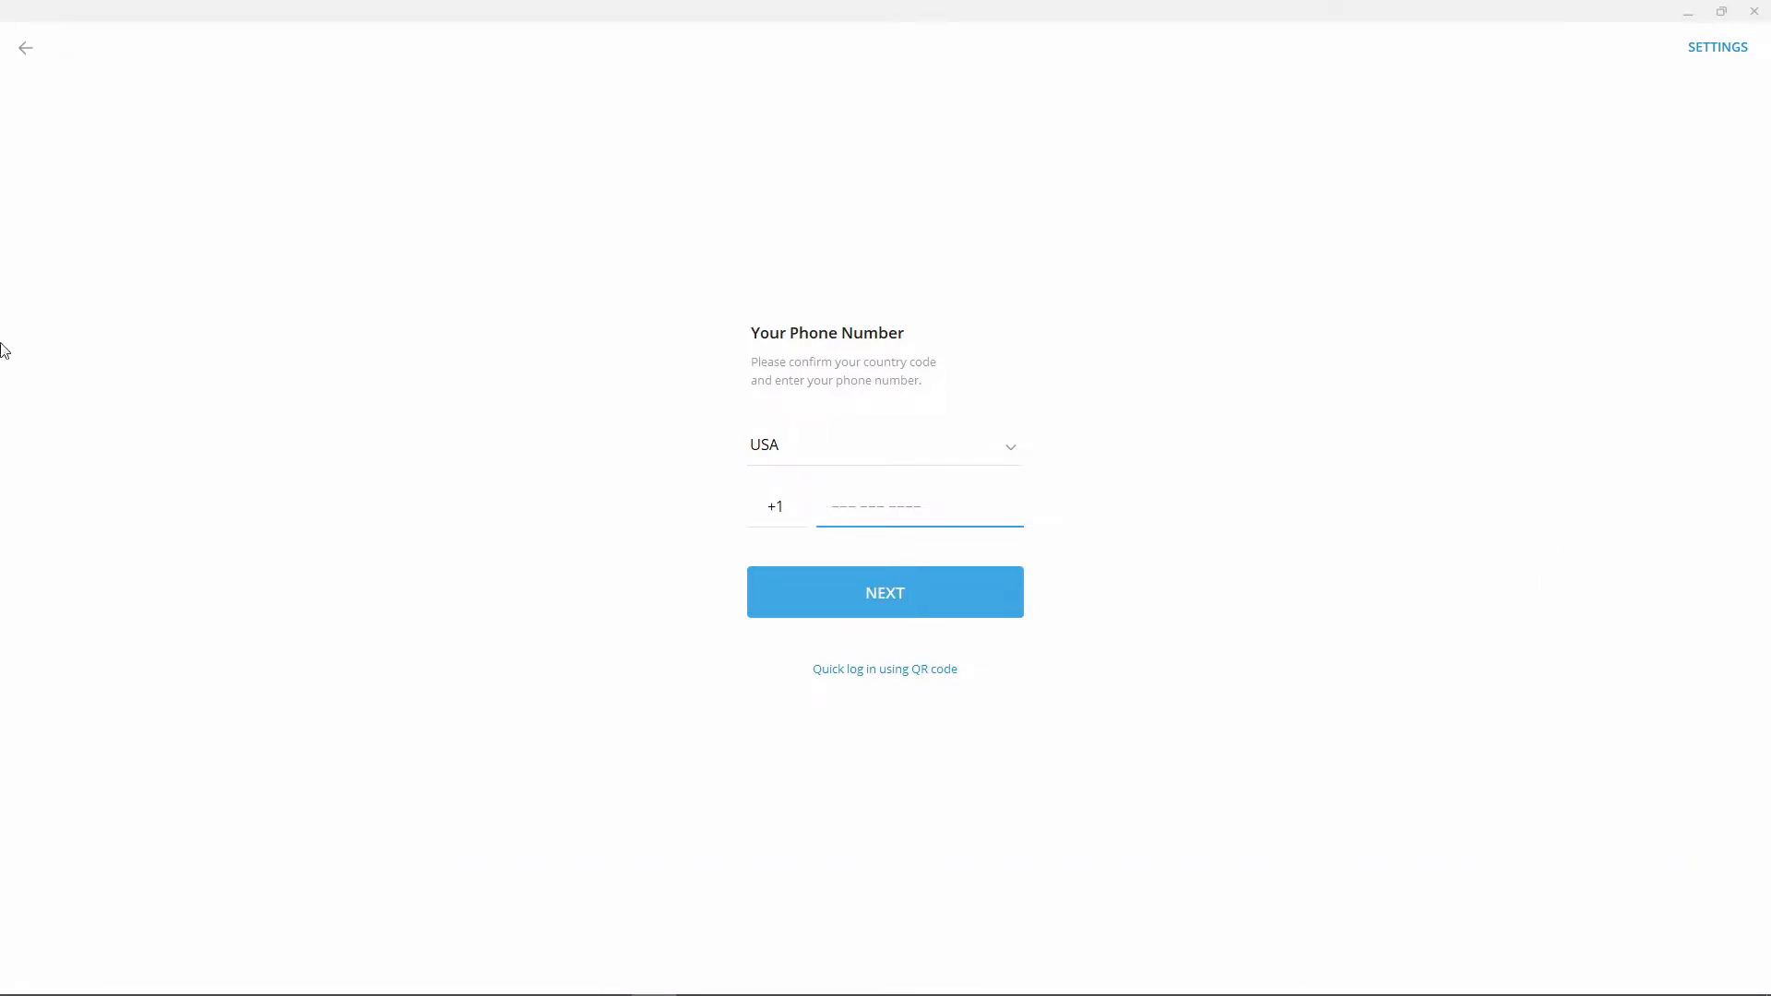
mouse_move(554, 523)
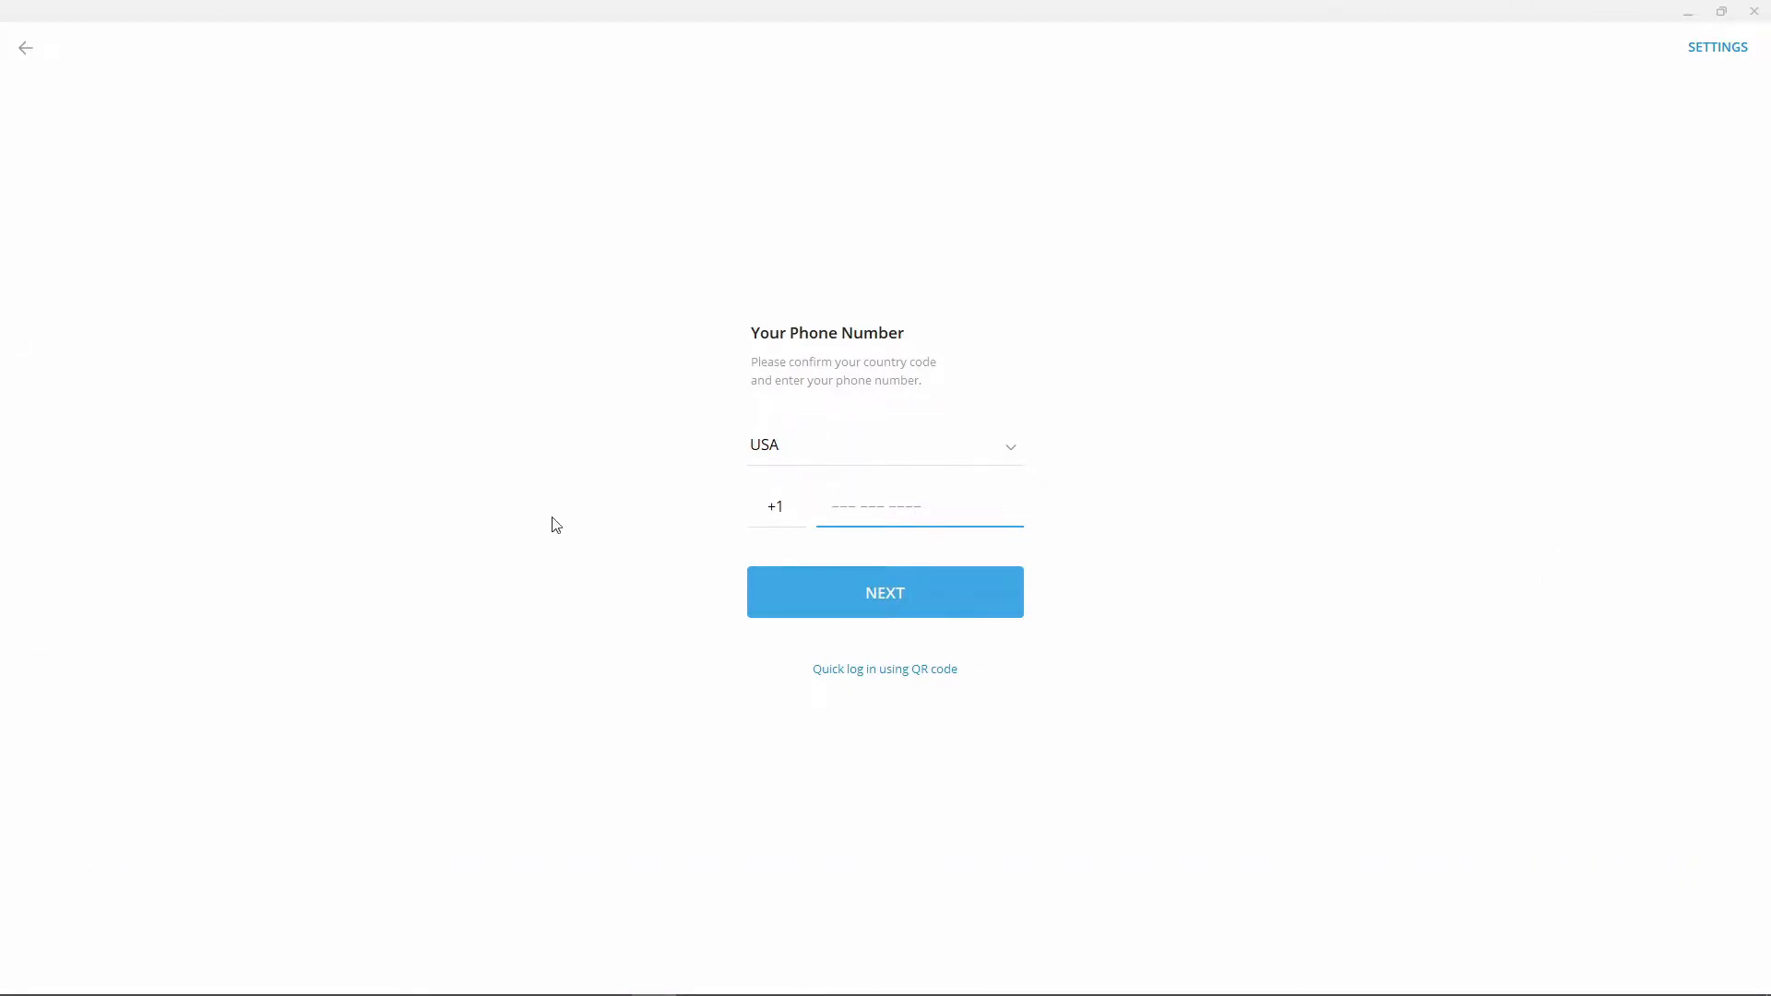
mouse_move(608, 477)
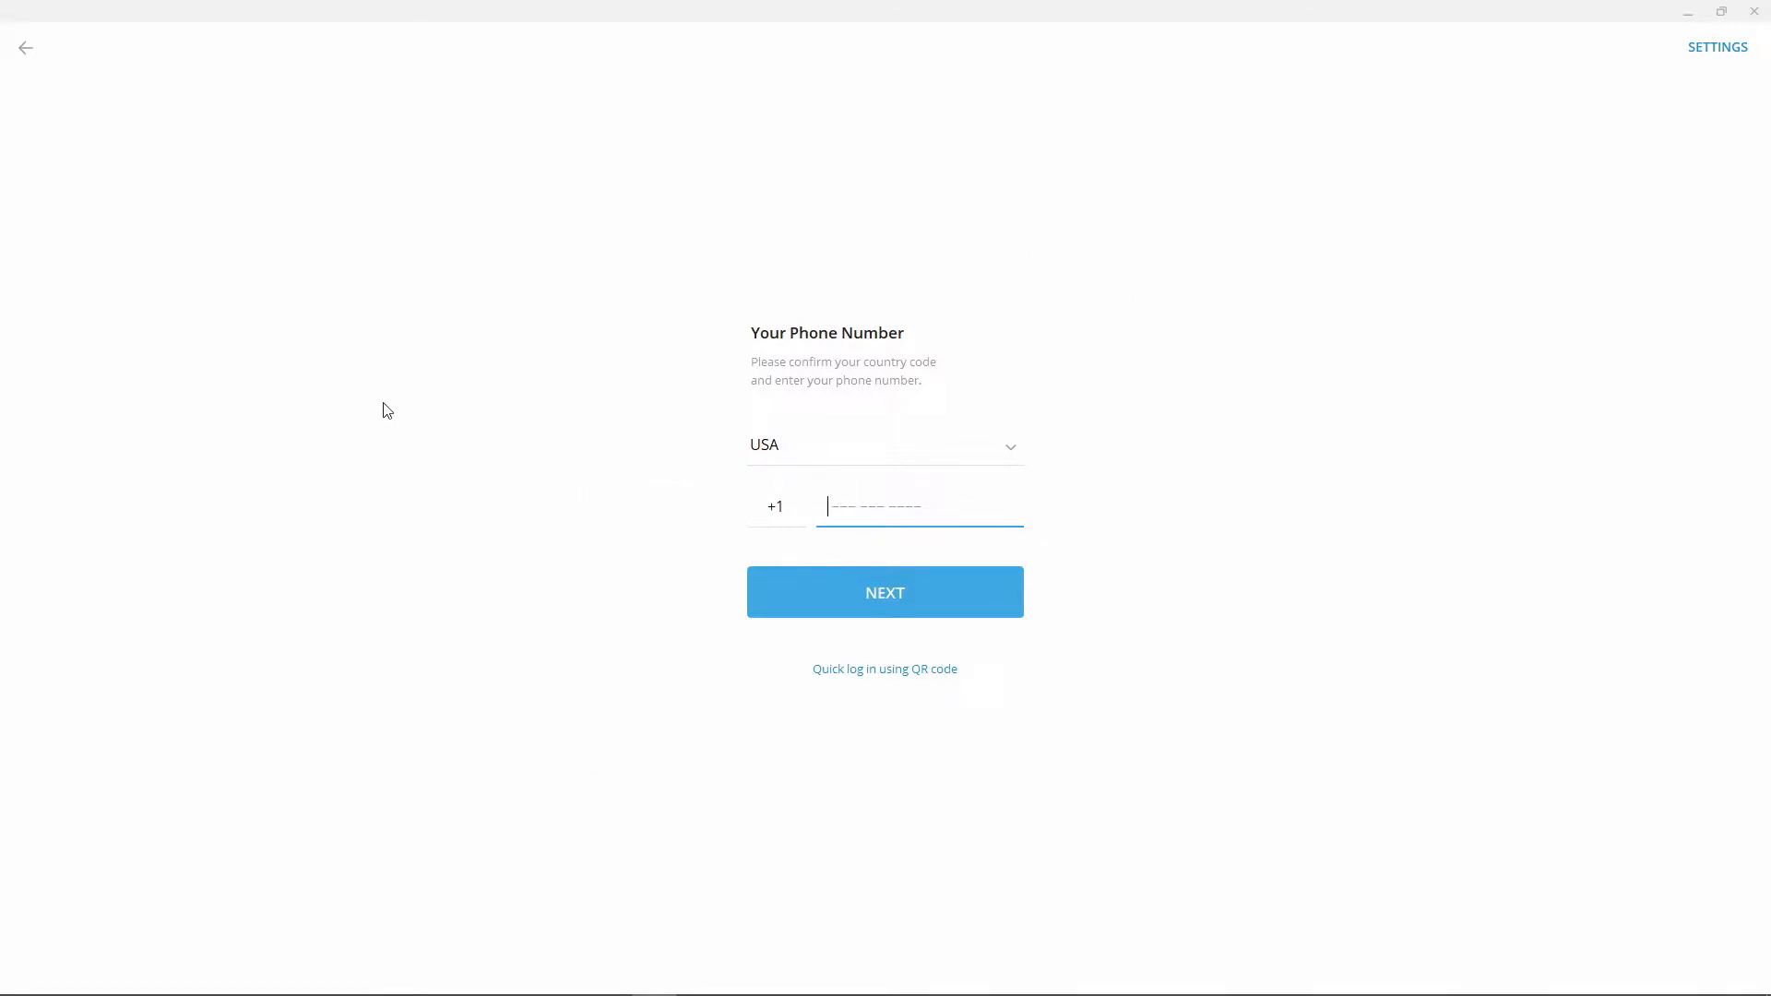
mouse_move(1139, 432)
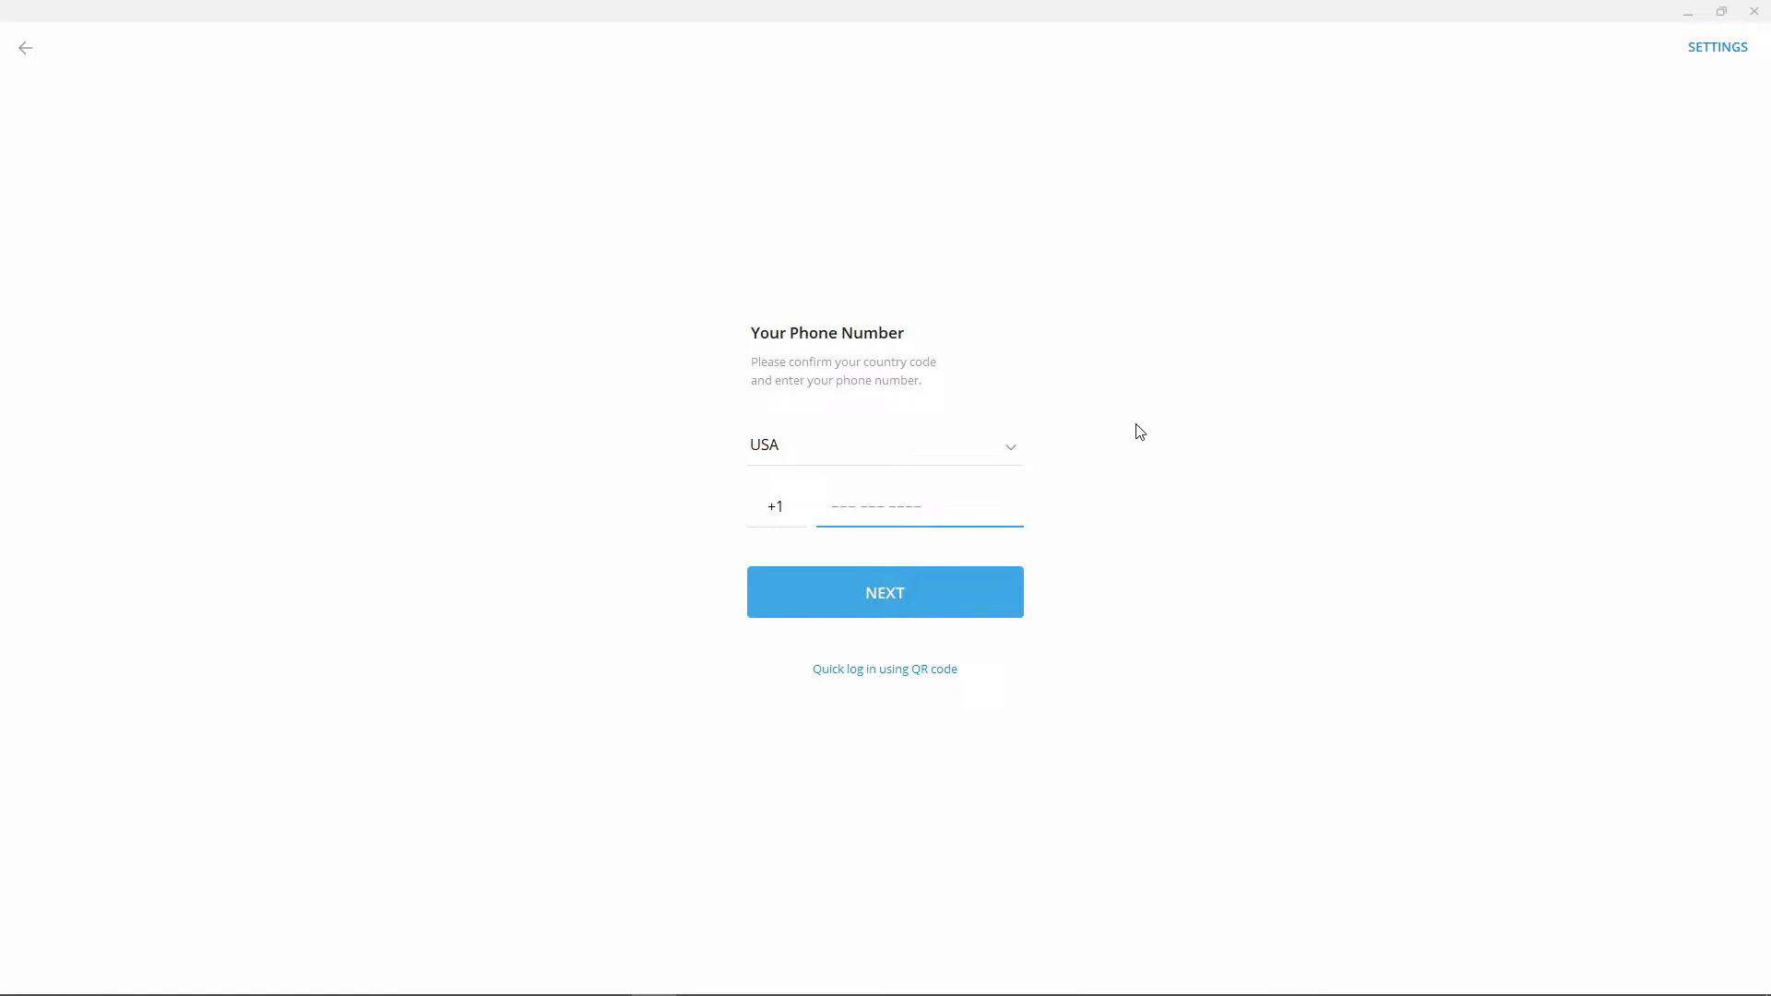
mouse_move(1043, 447)
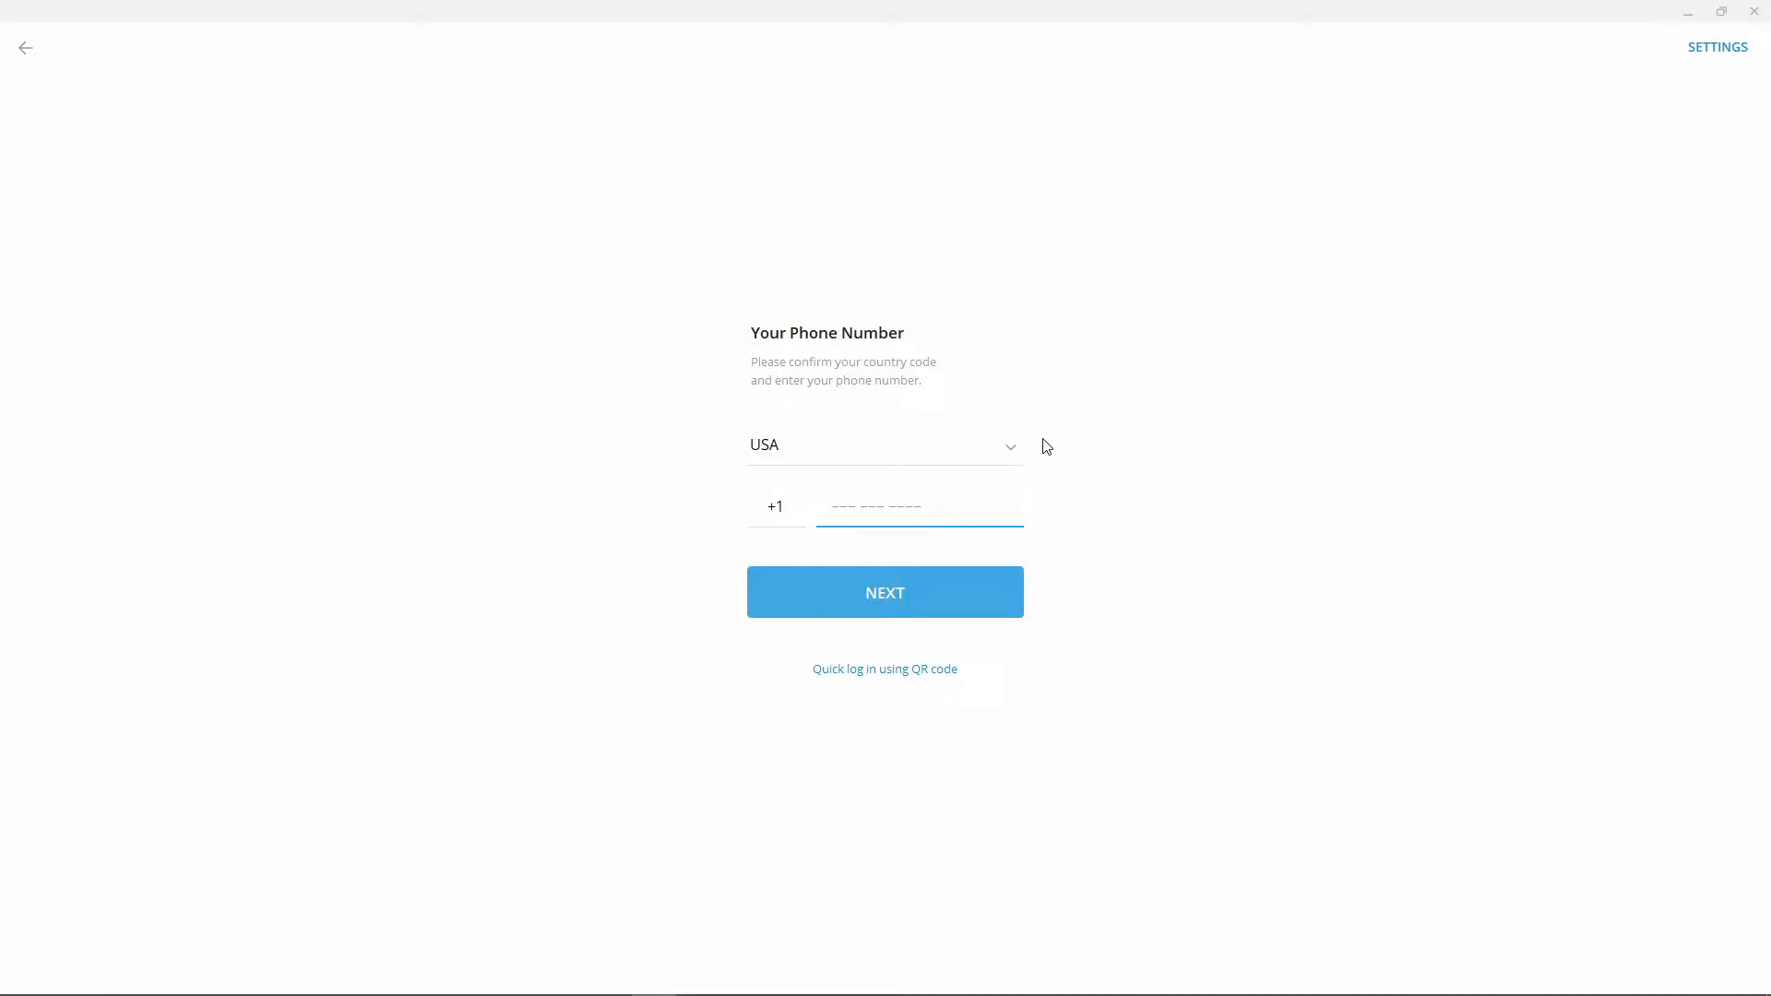
mouse_move(1012, 453)
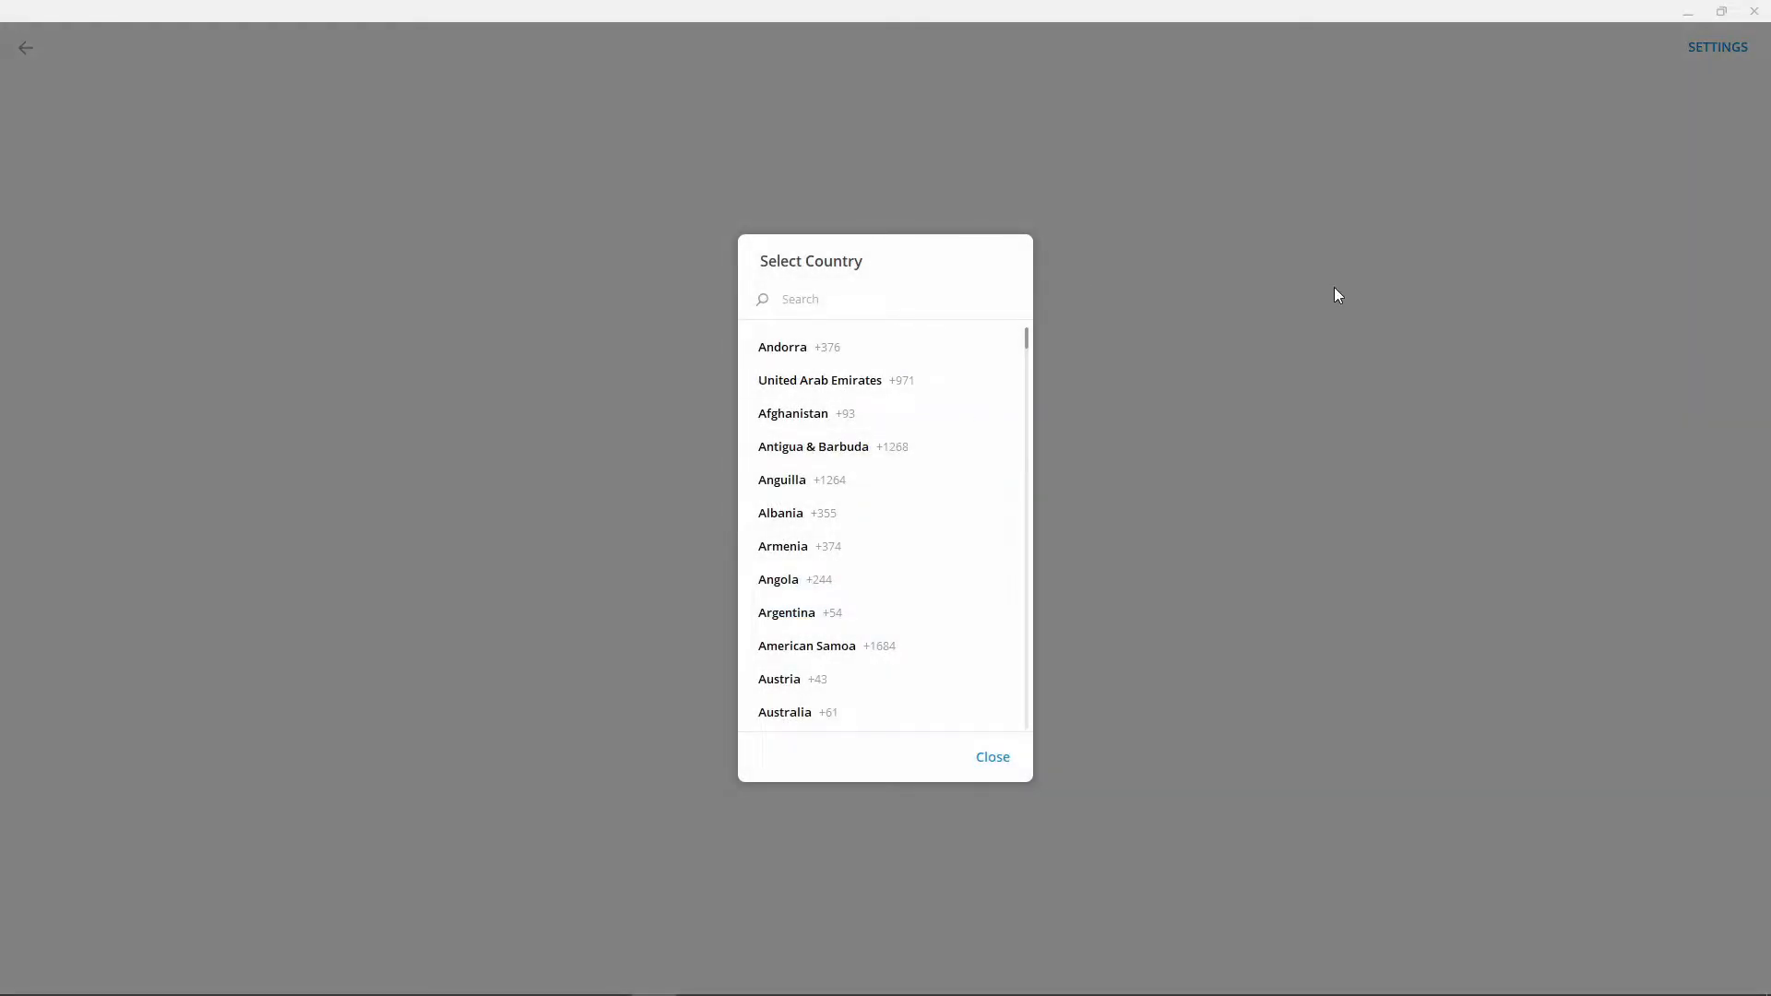
Open the Select Country list from the USA country field
click(990, 755)
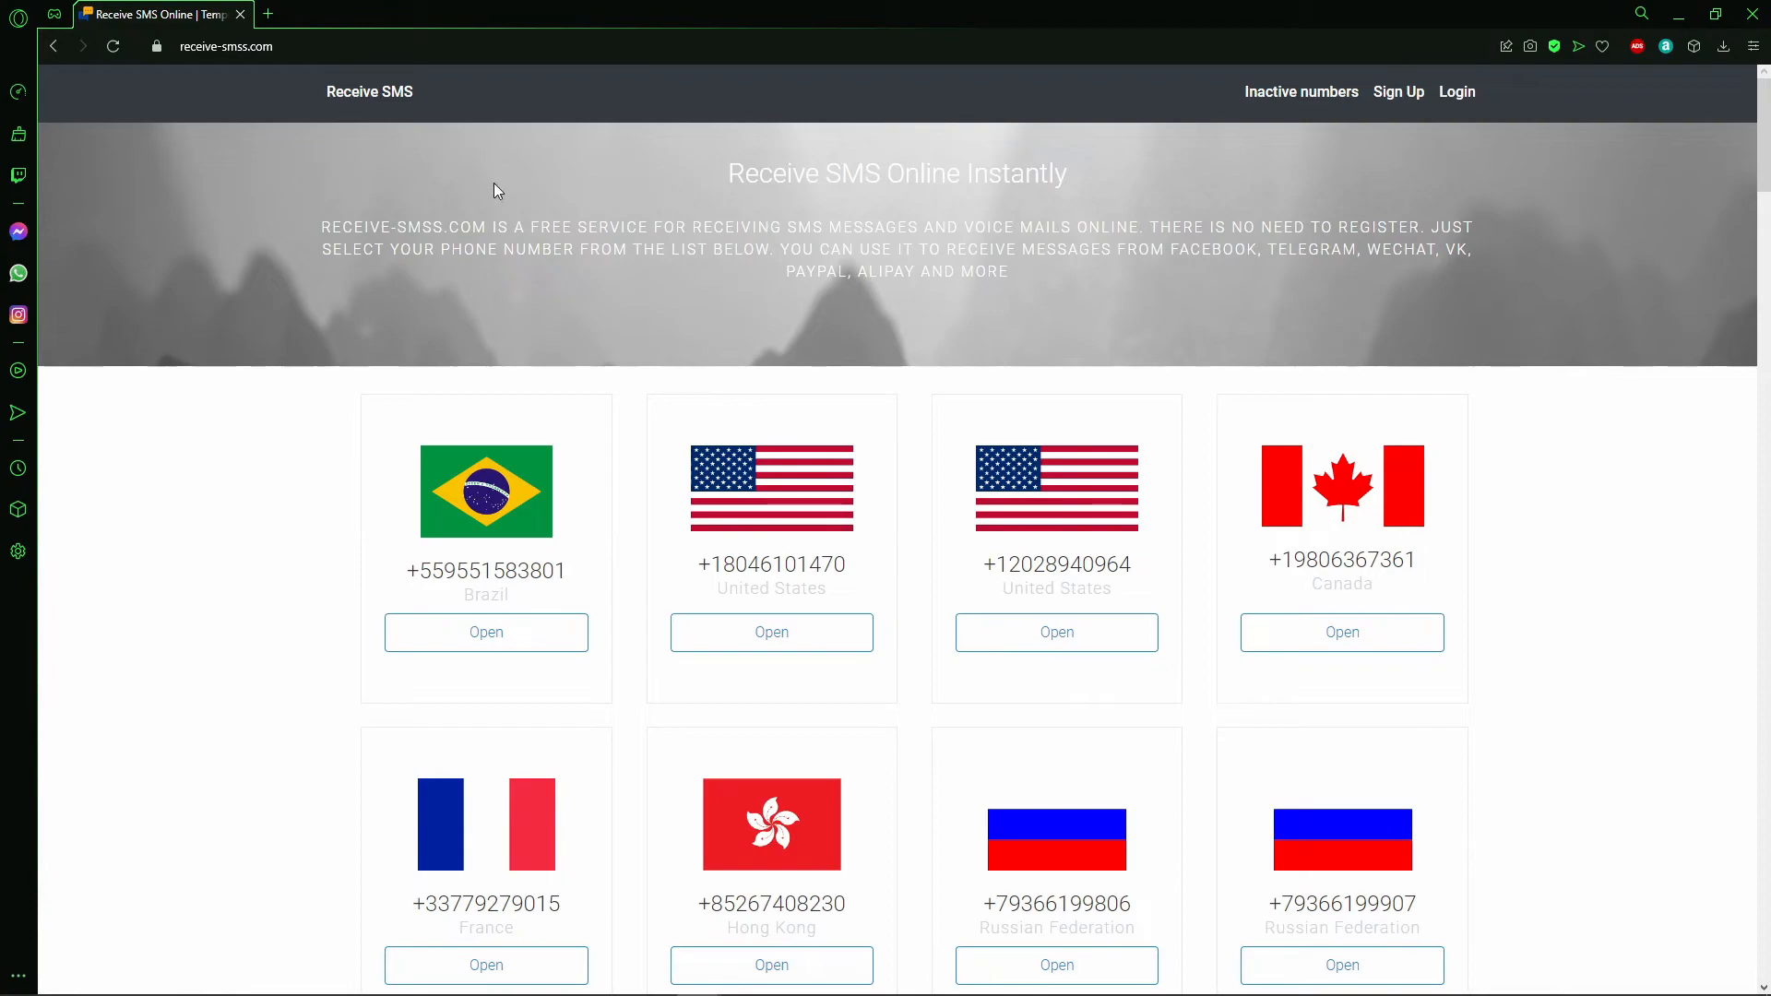
mouse_move(188, 96)
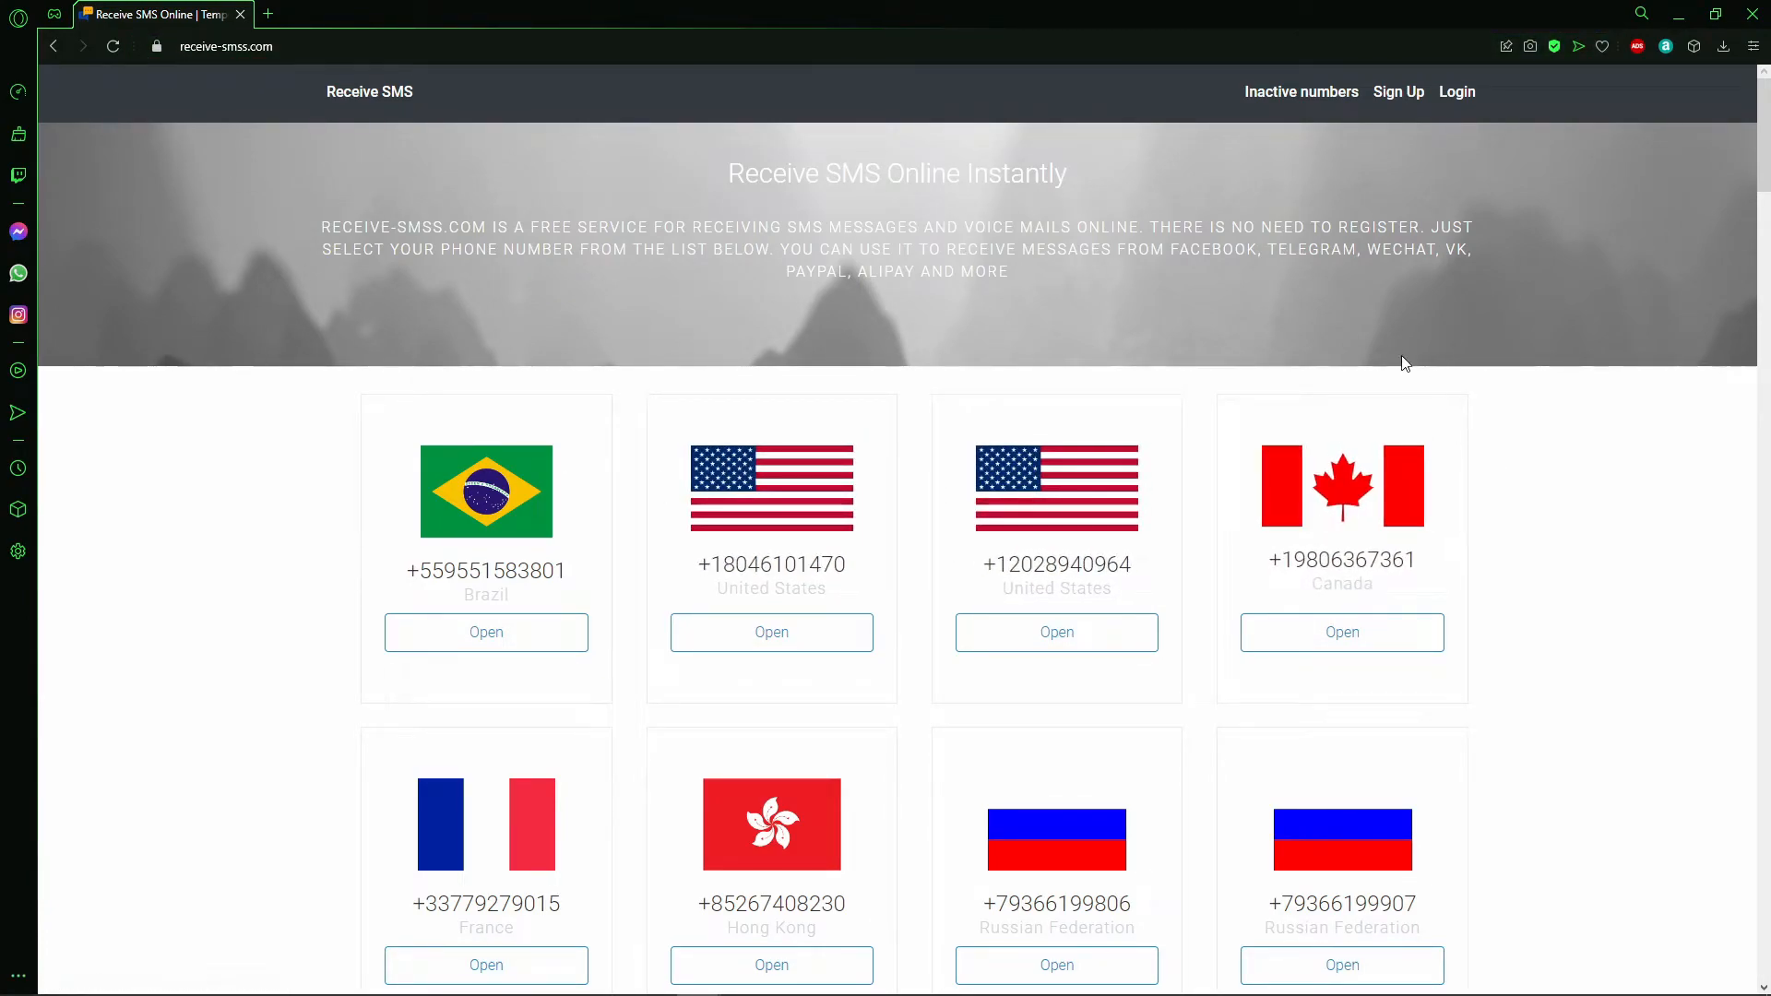
scroll(down, 3)
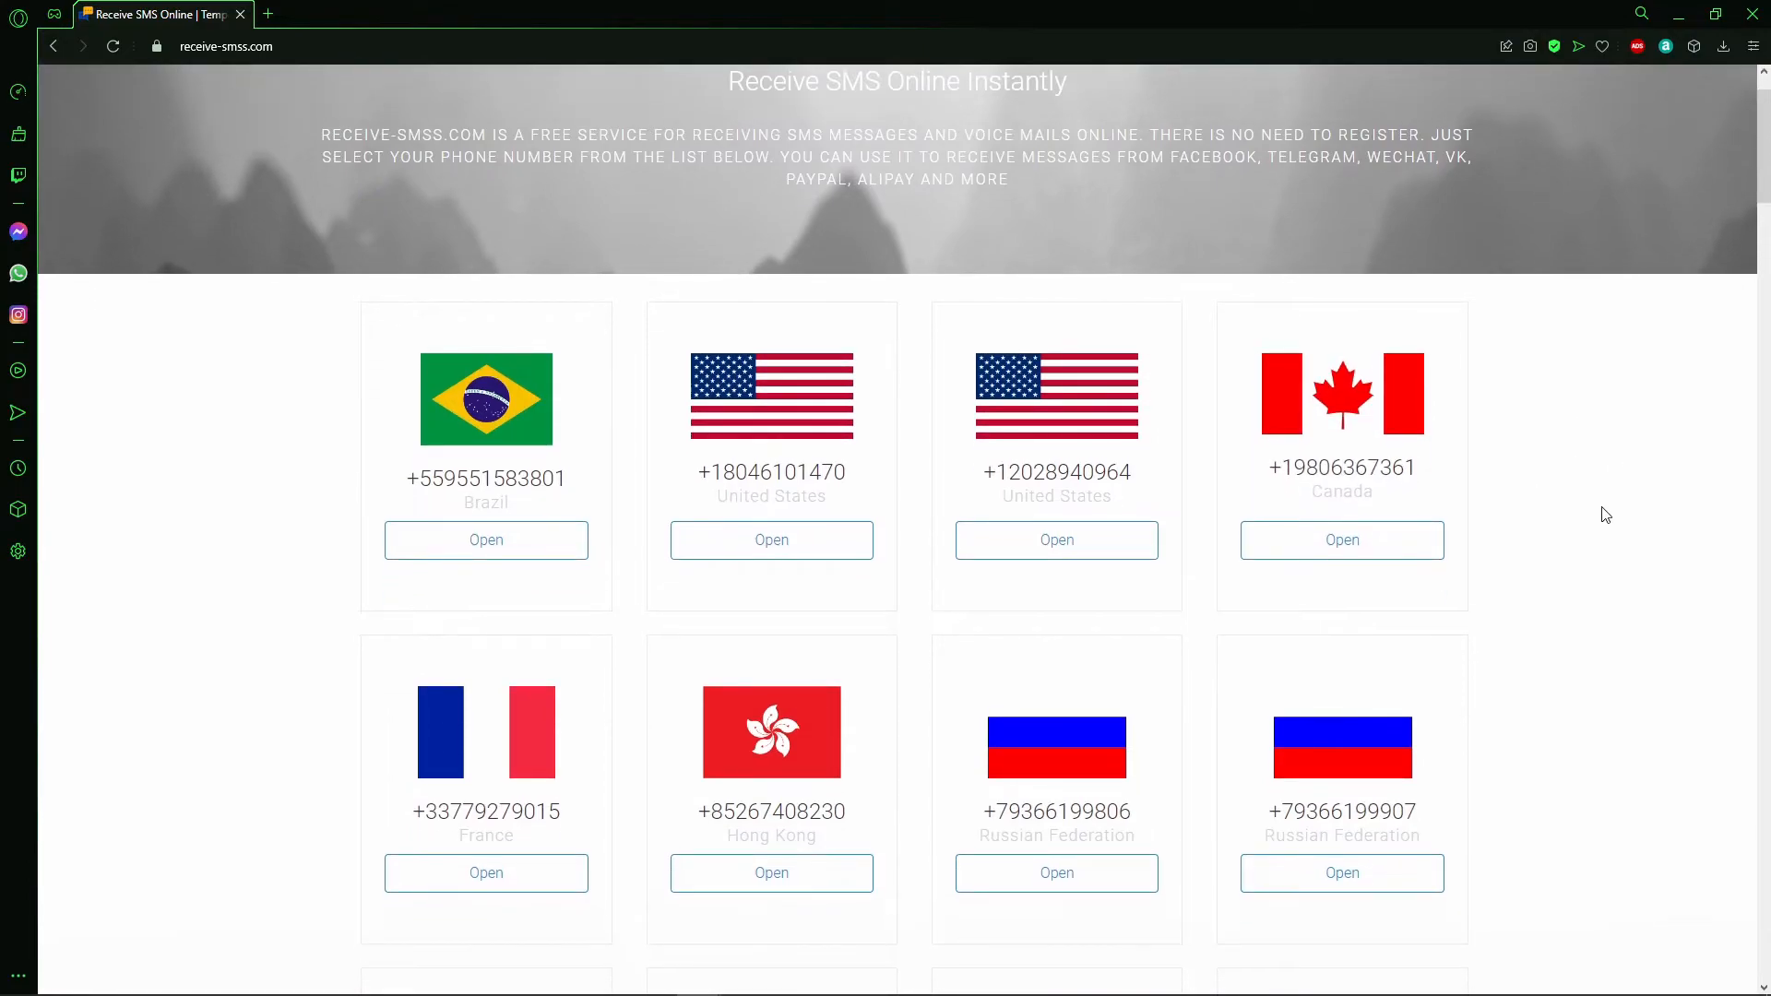
mouse_move(771, 540)
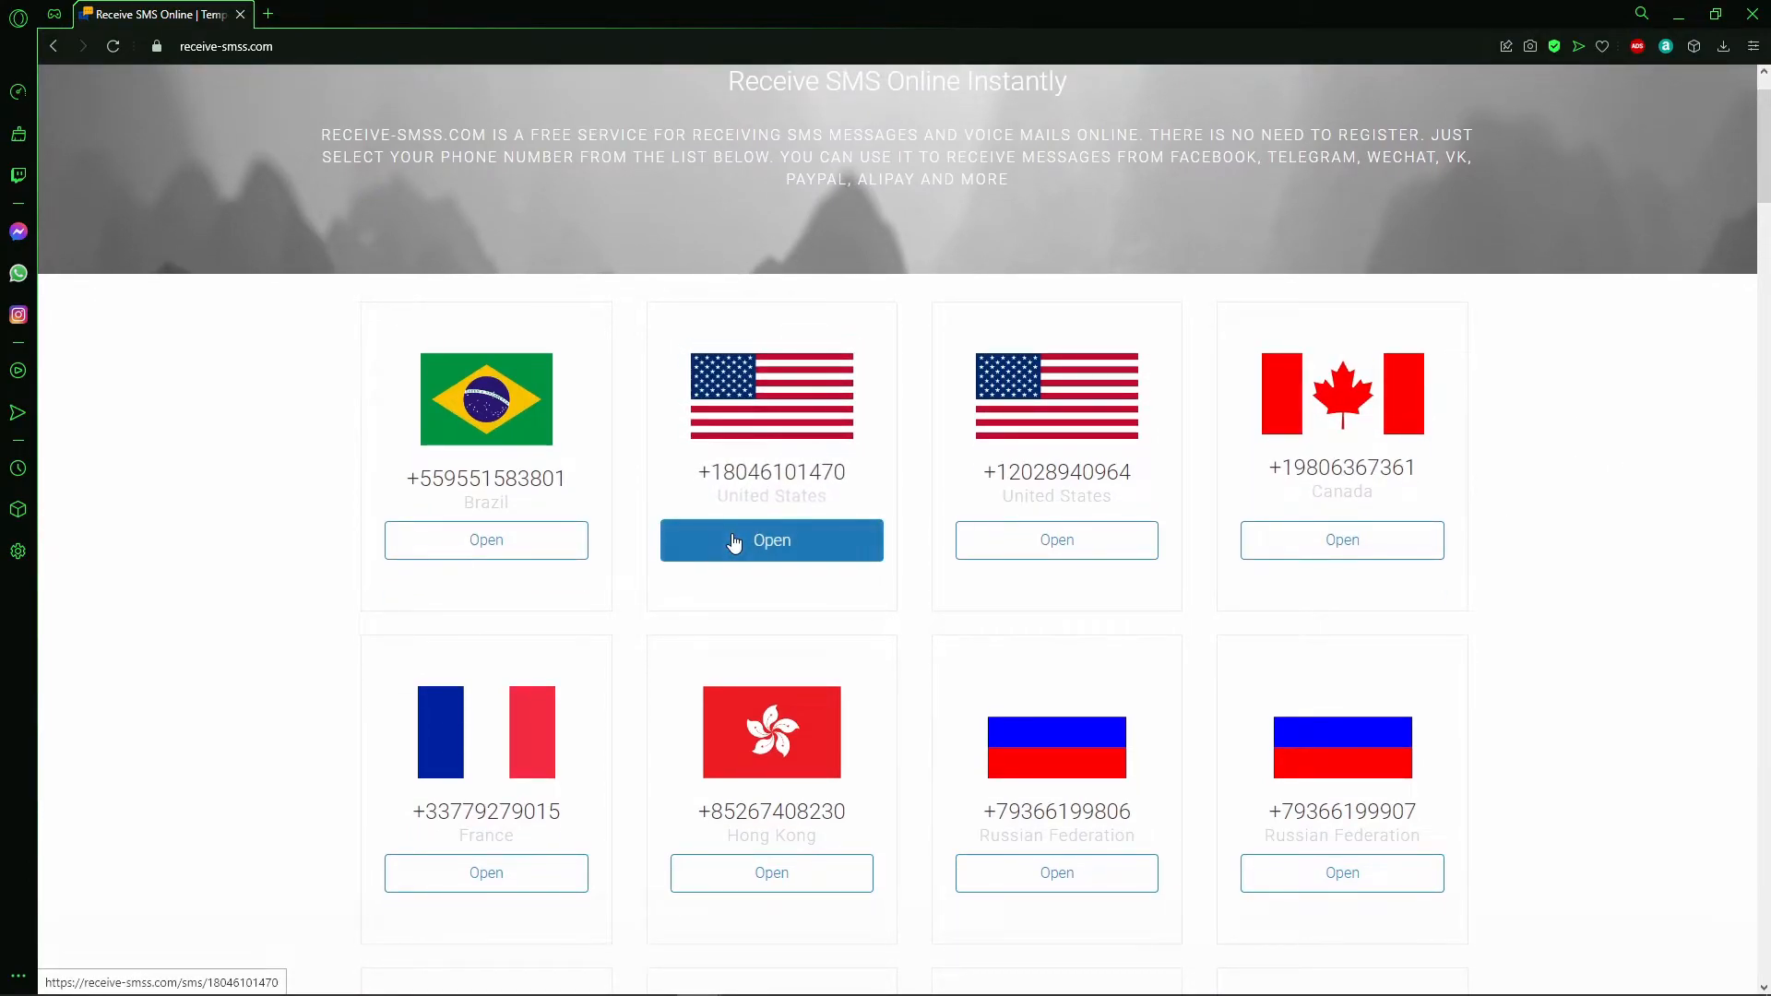
click(771, 539)
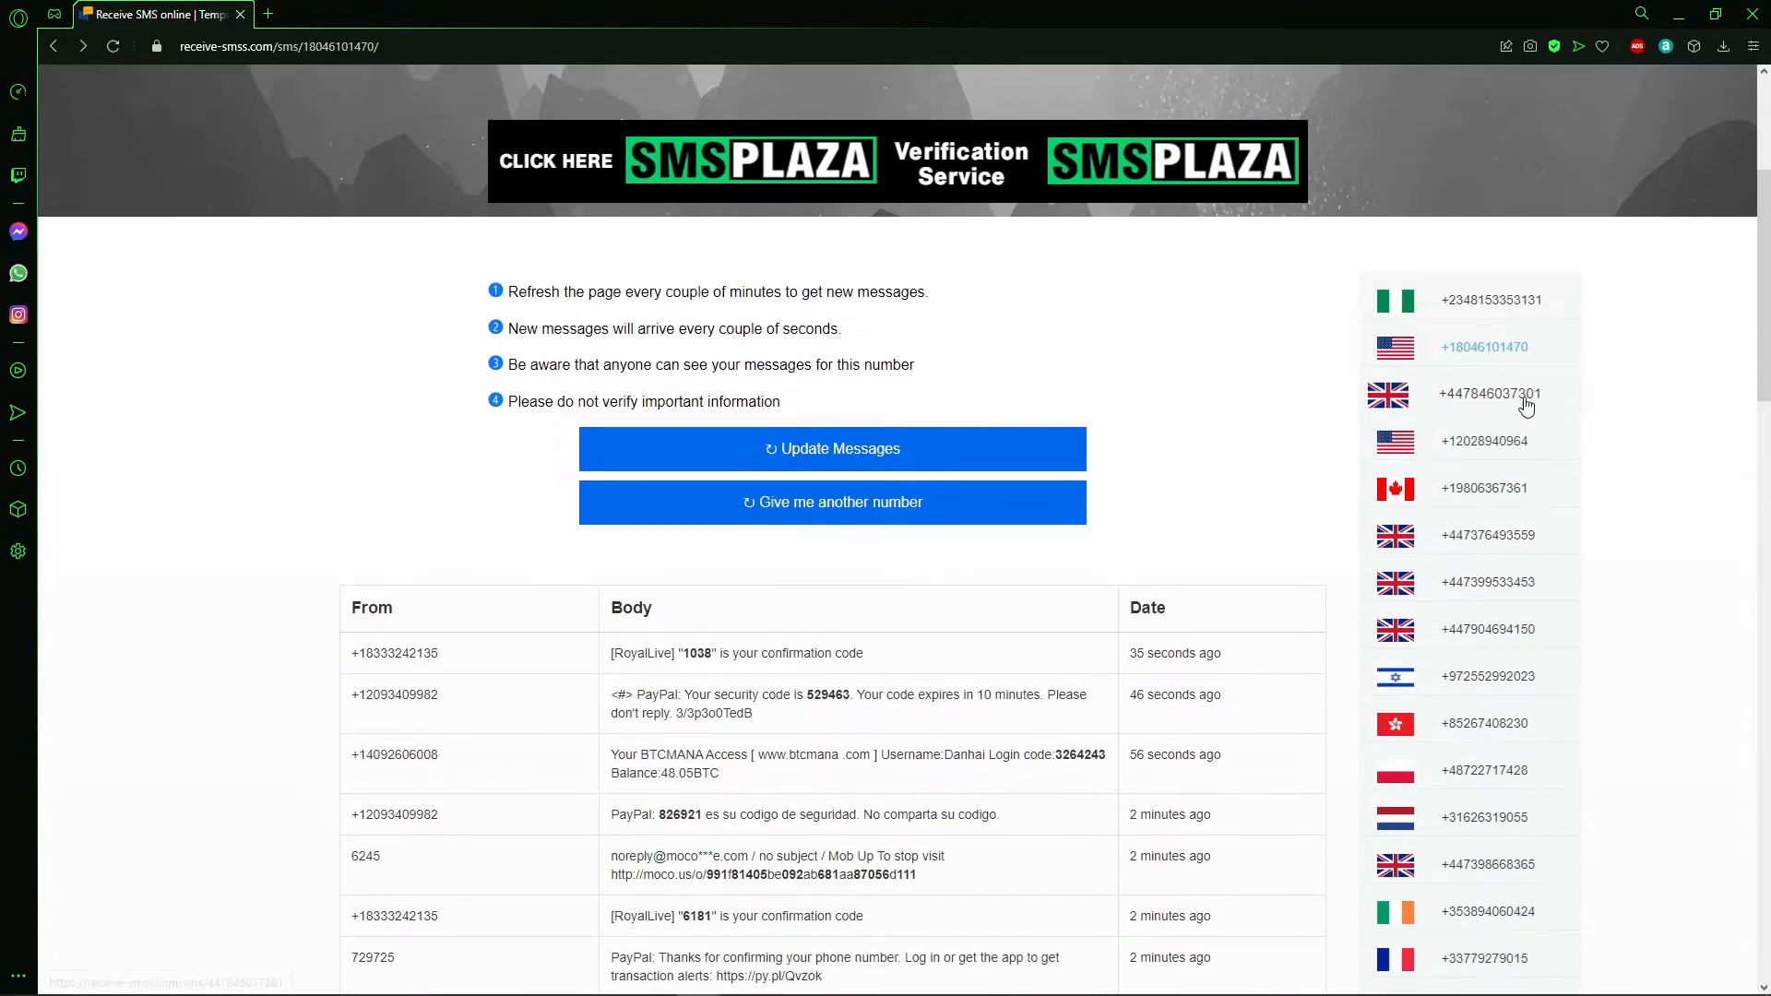
scroll(down, 3)
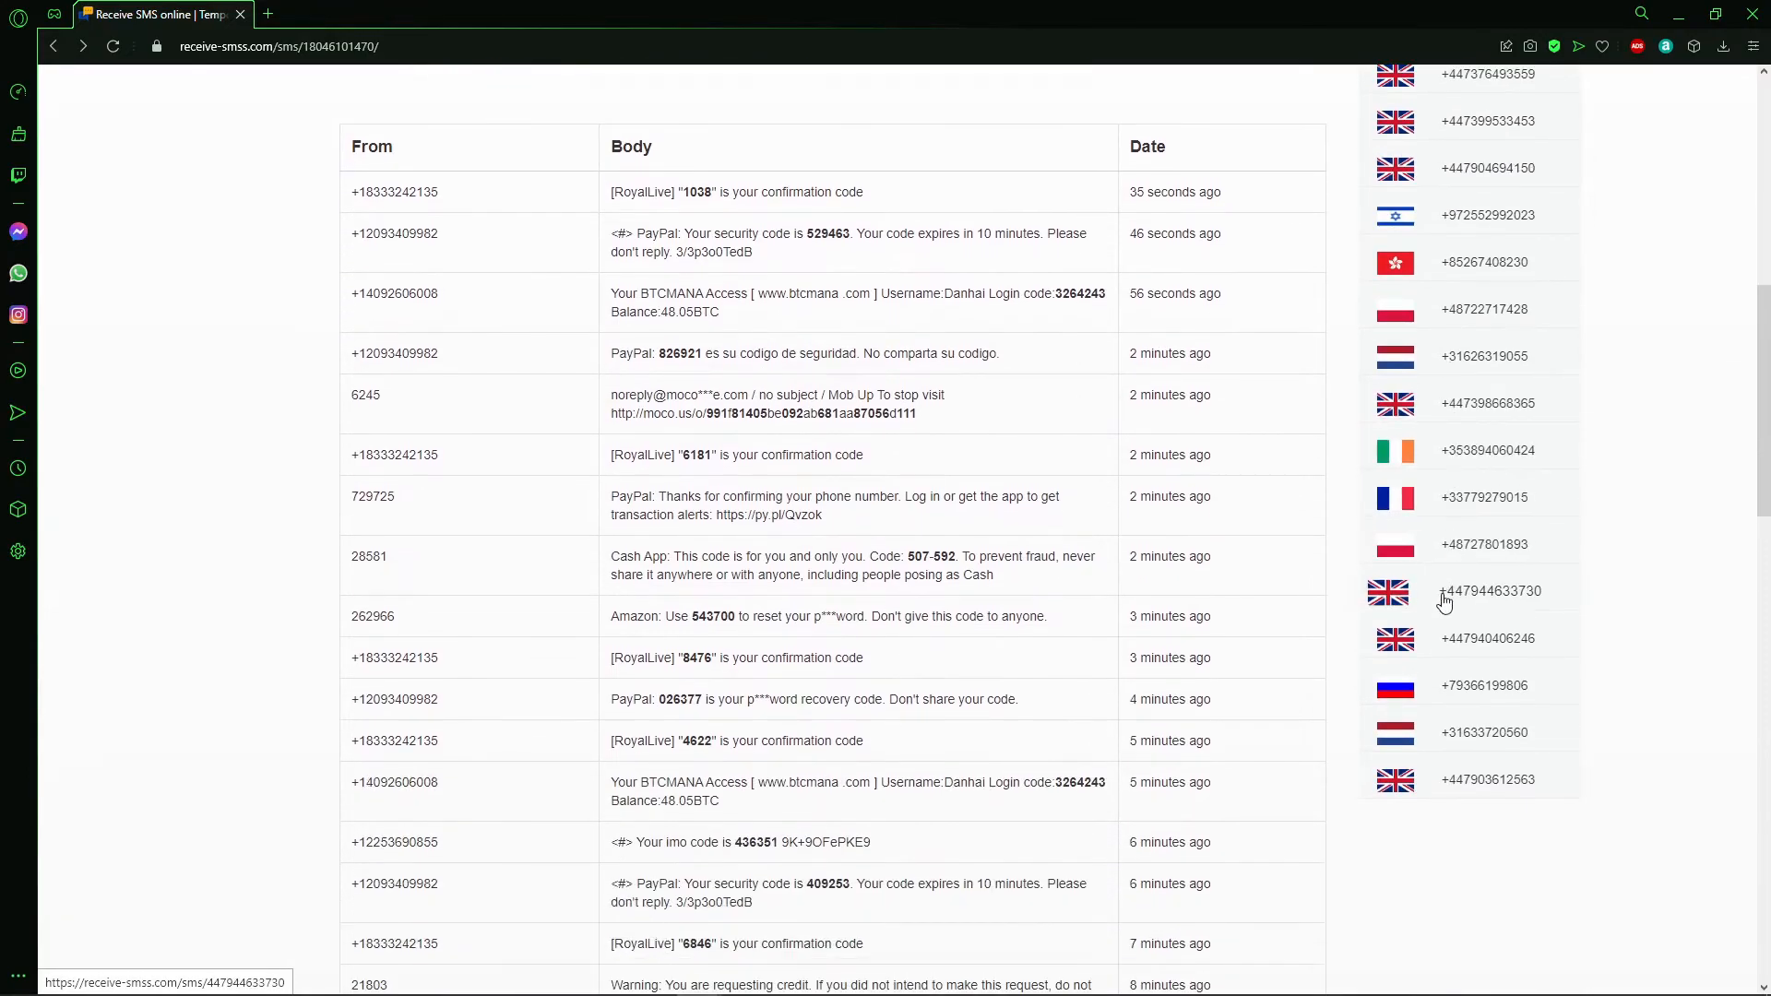
scroll(up, 3)
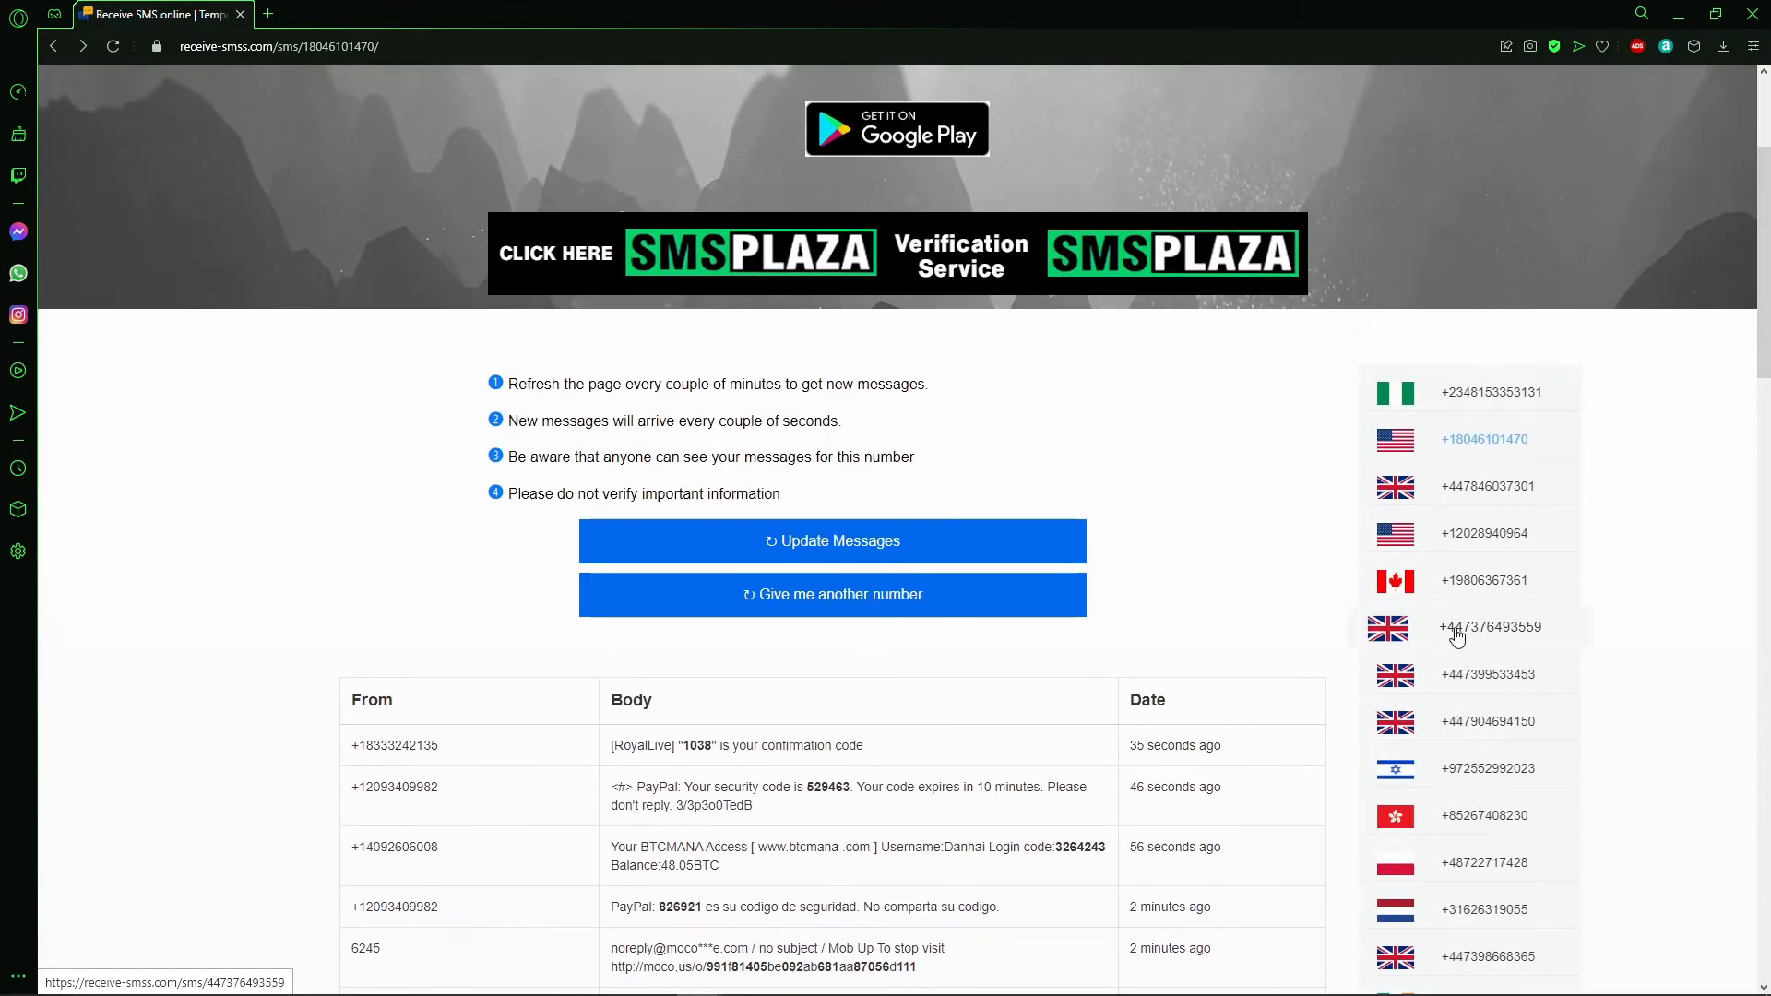
mouse_move(1474, 486)
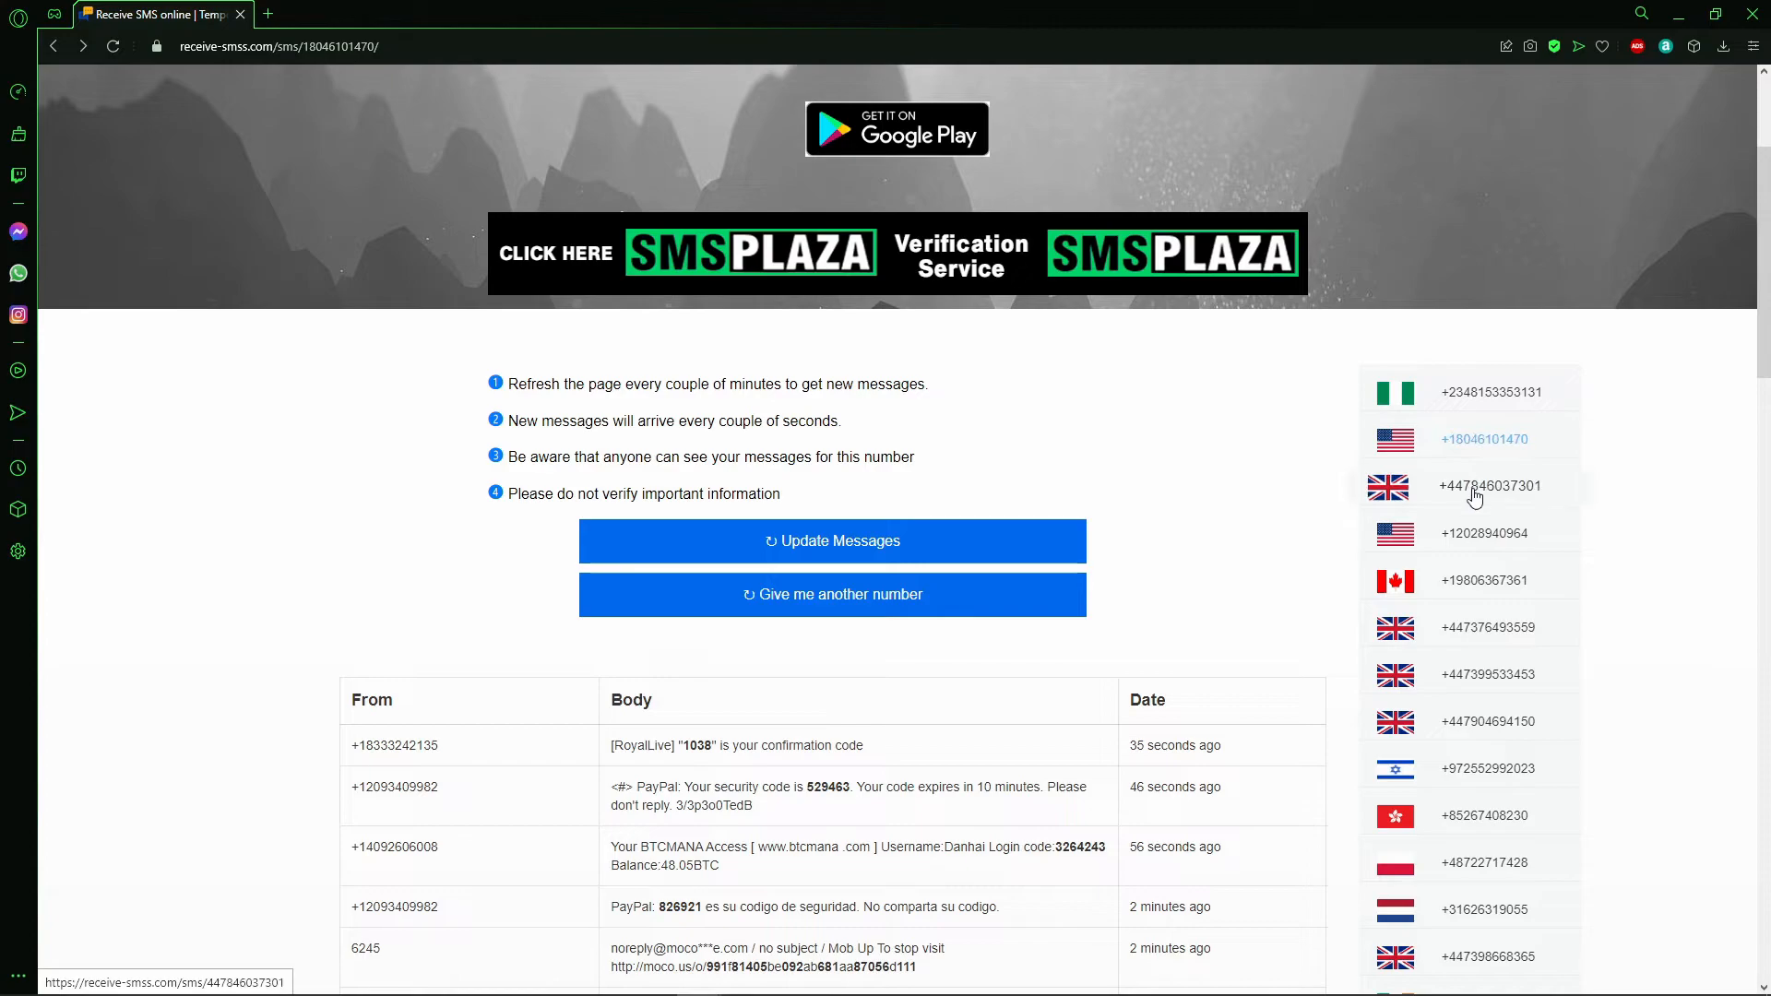
scroll(up, 3)
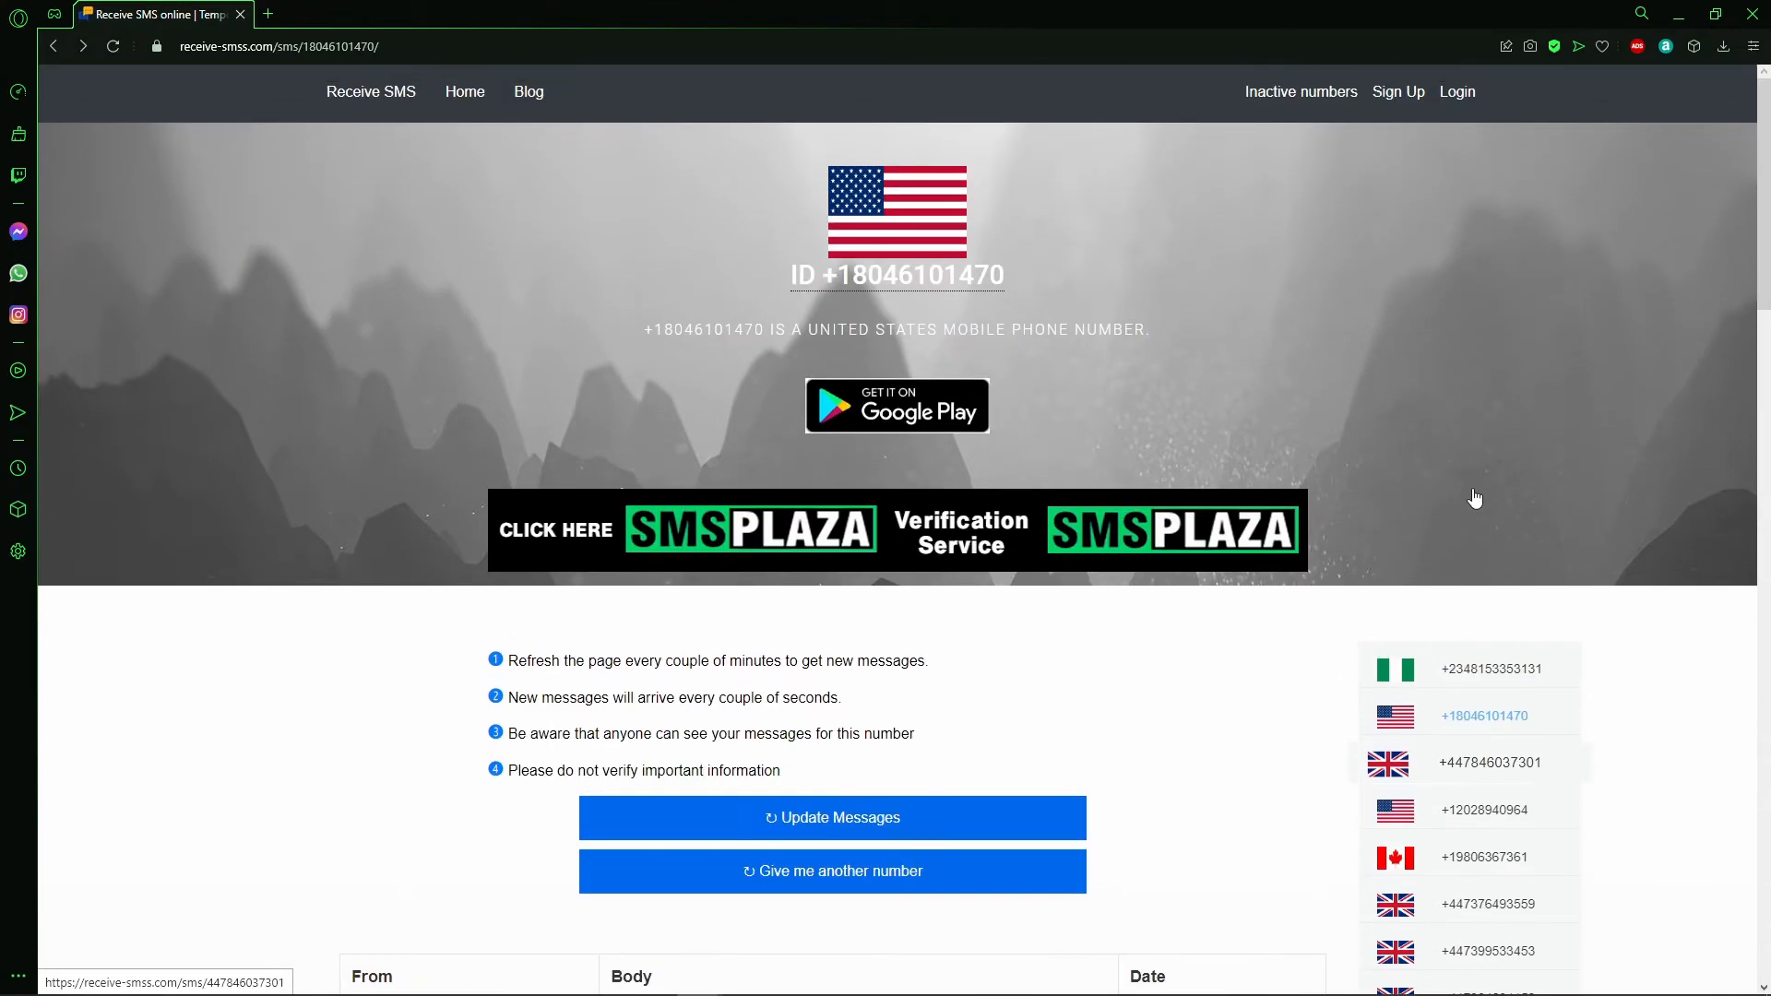